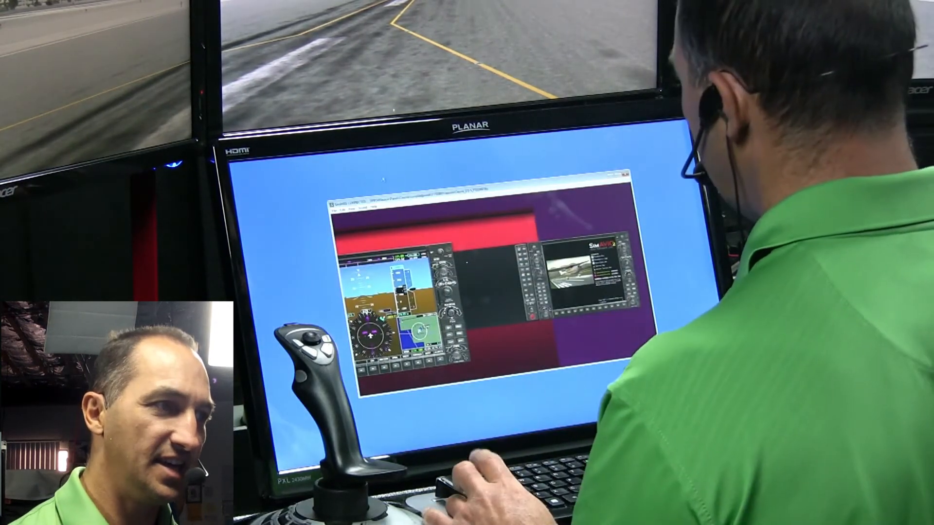
- Open the system menu from the title-bar icon of the G1000 panel window
{"action": "left_click", "coordinate": [344, 206]}
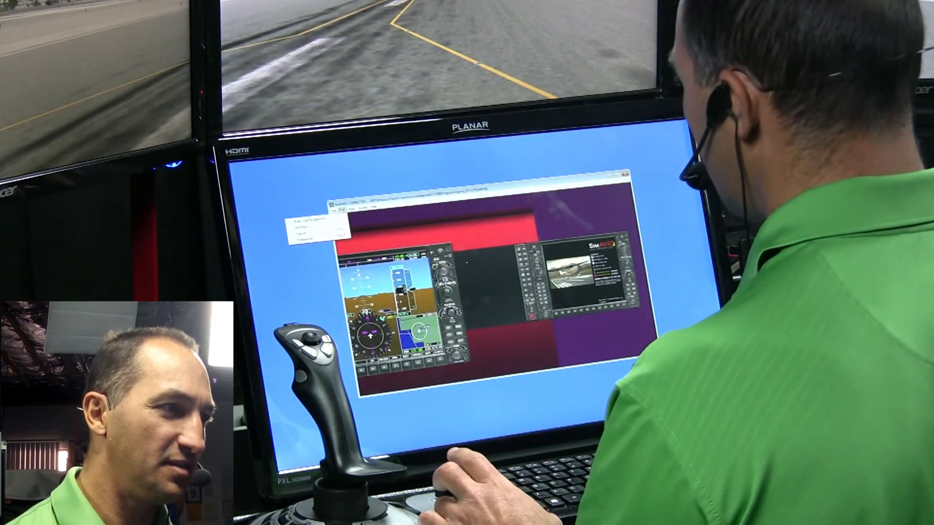